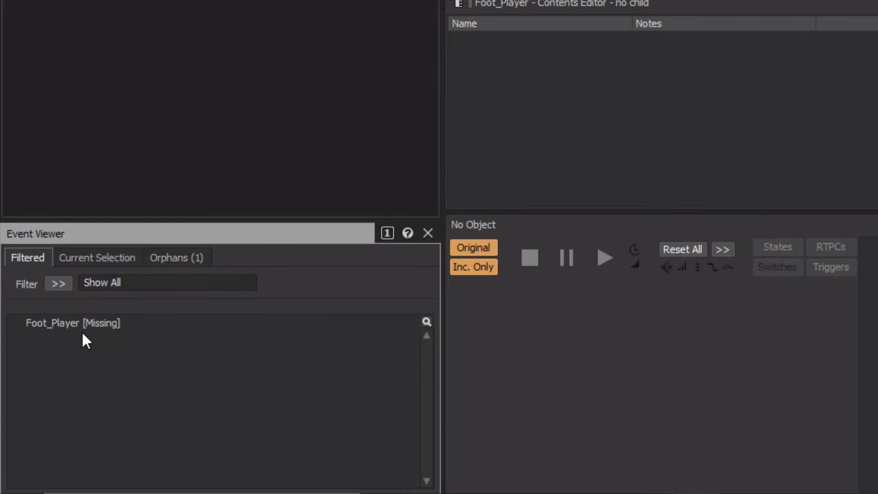
mouse_move(79, 335)
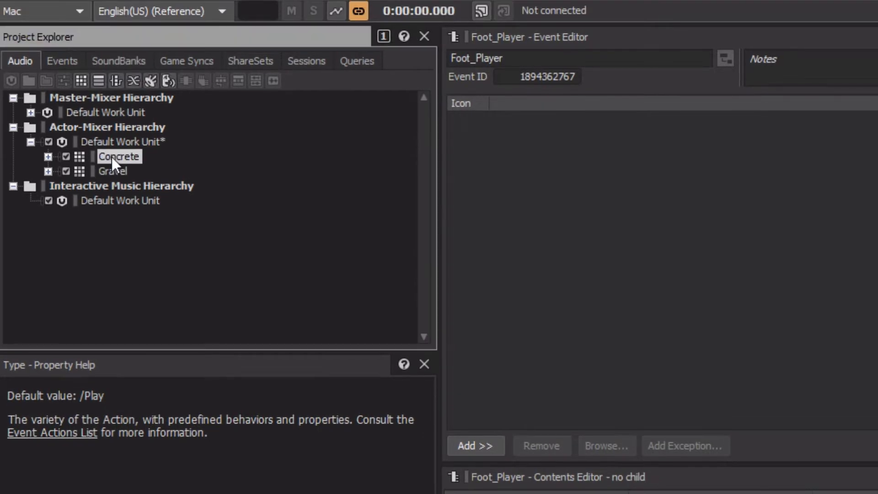
View the Concrete then the Gravel random container's properties in the Property Editor
click(118, 156)
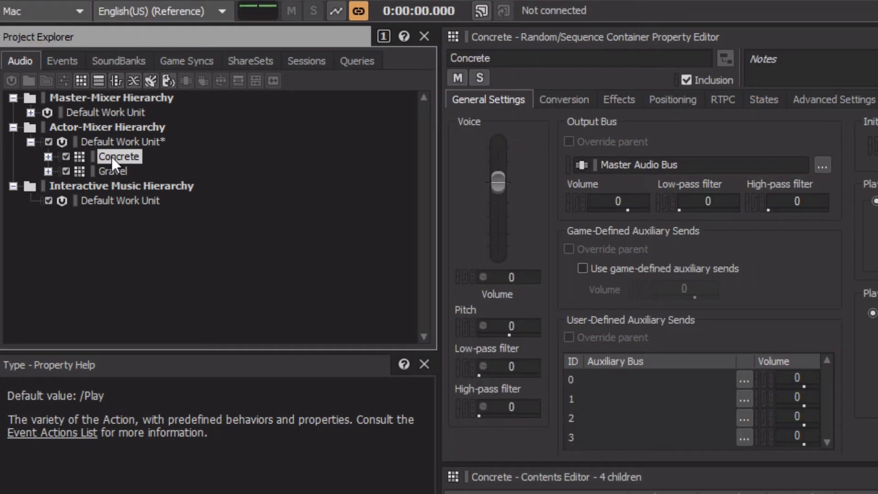
click(111, 171)
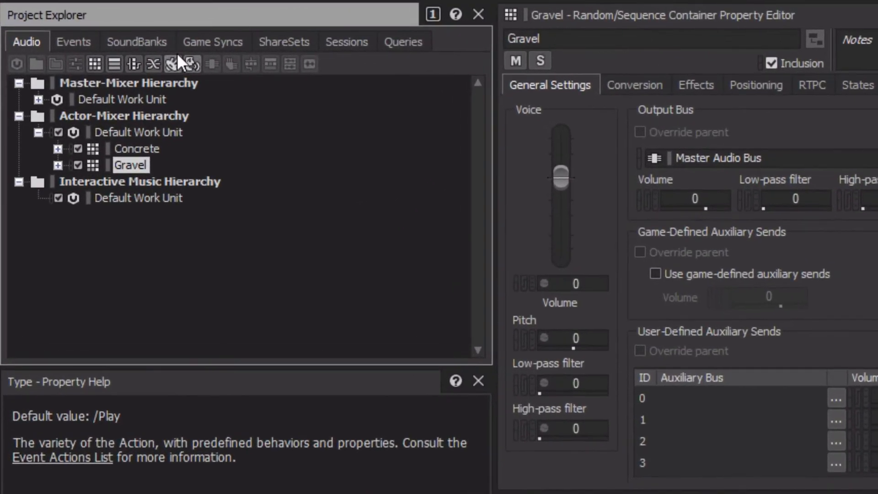
Add a new switch group named Material under the Switches Default Work Unit in Game Syncs
click(212, 41)
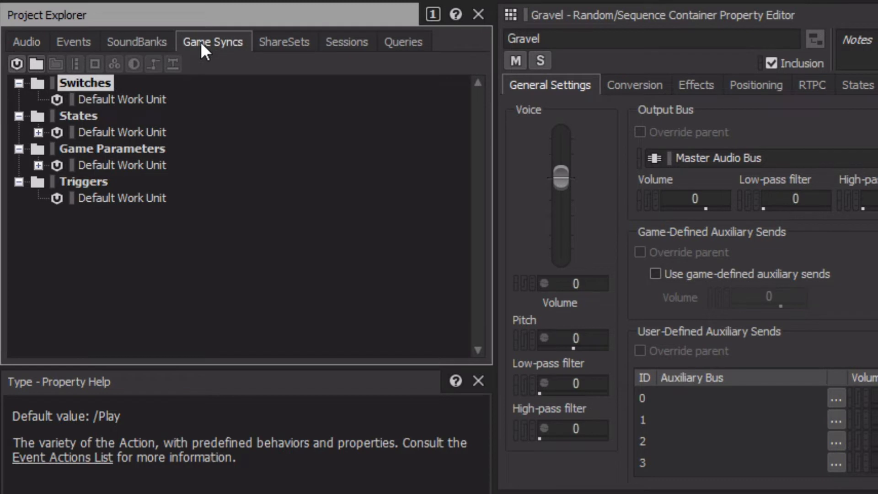
mouse_move(203, 50)
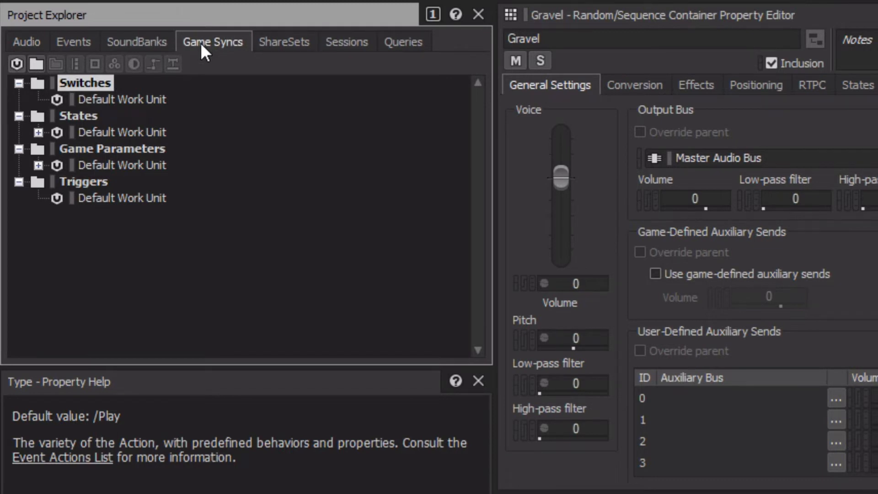
mouse_move(115, 115)
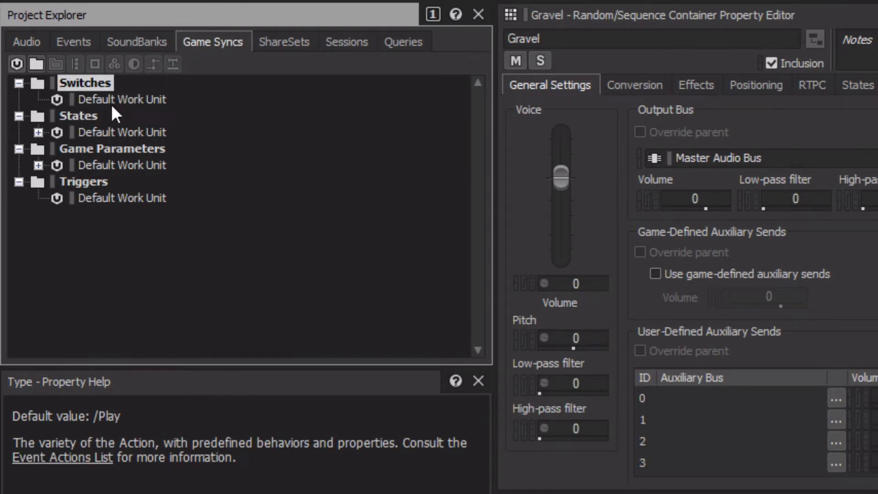
click(122, 99)
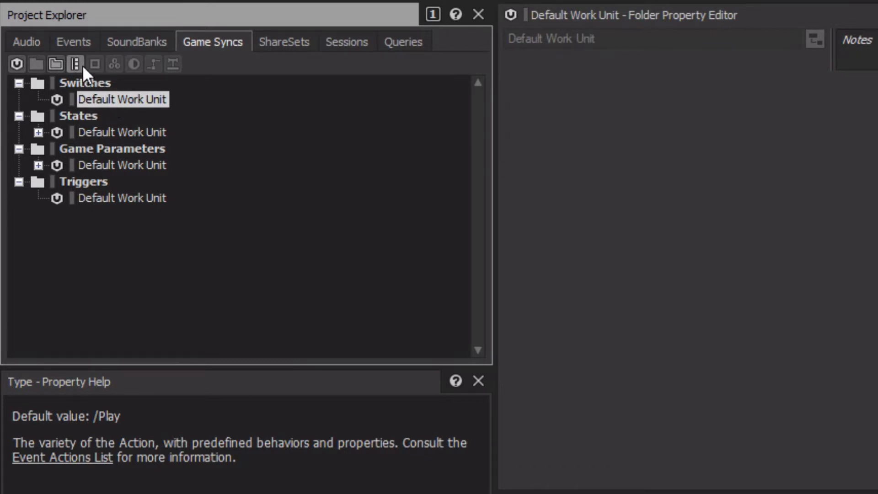
click(76, 63)
text(Material)
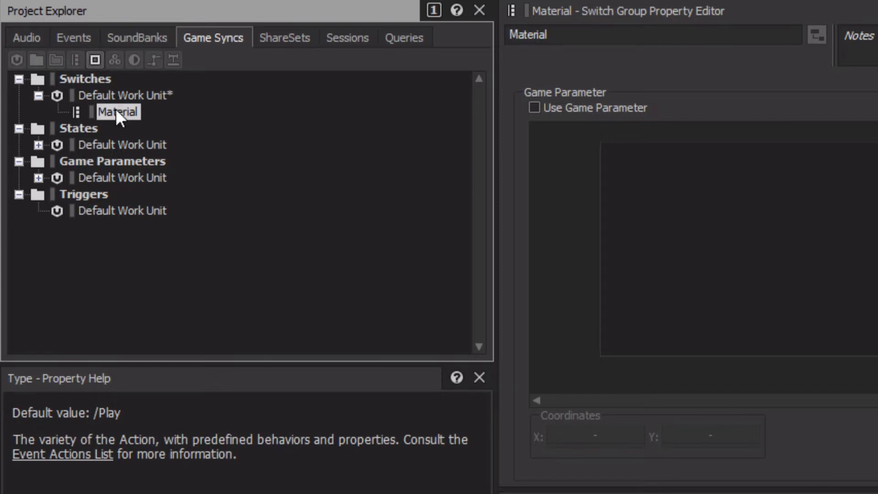
mouse_move(115, 96)
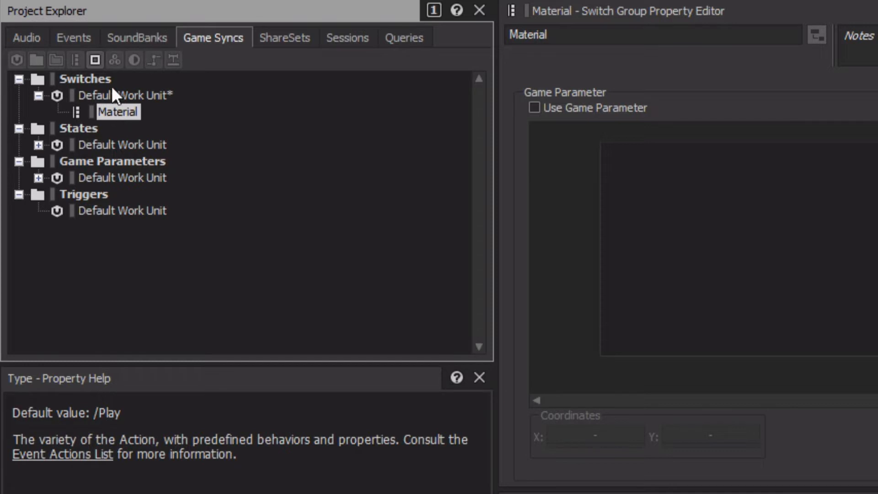
Add three switches to Material named Concrete, Dirt and Gravel
click(95, 60)
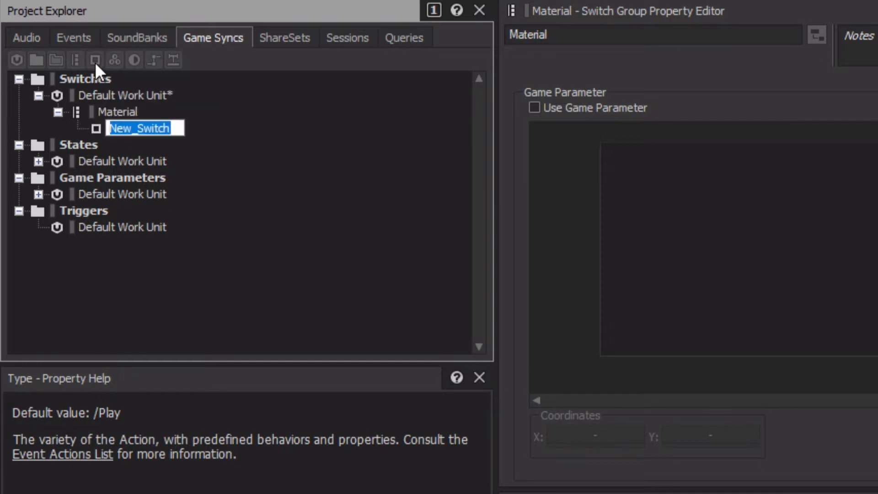
text(Concrete)
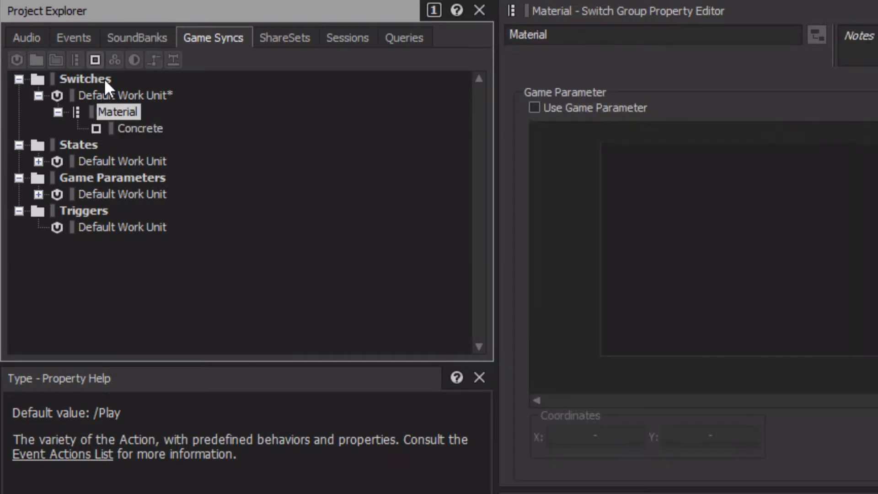
click(94, 61)
text(Dirt)
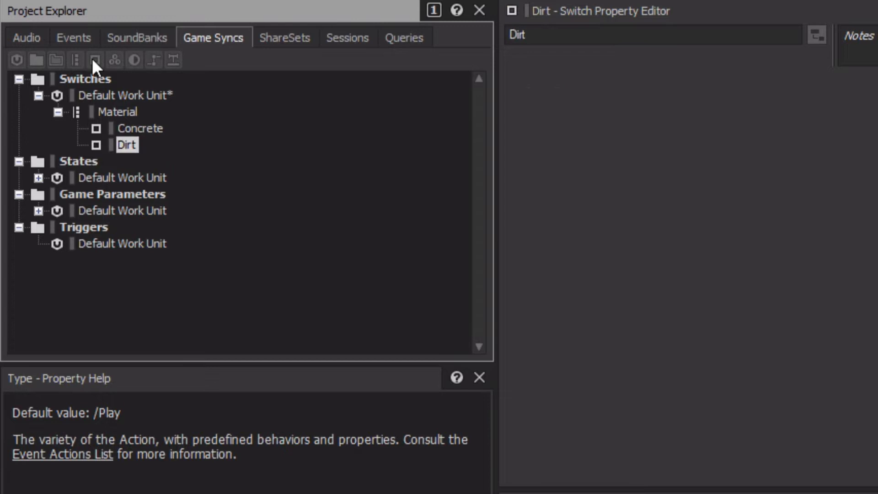
click(95, 61)
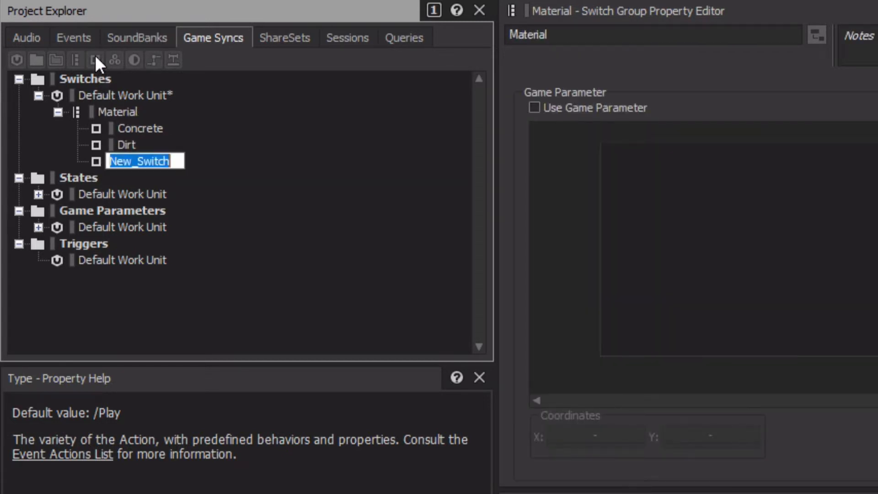
text(Gravel)
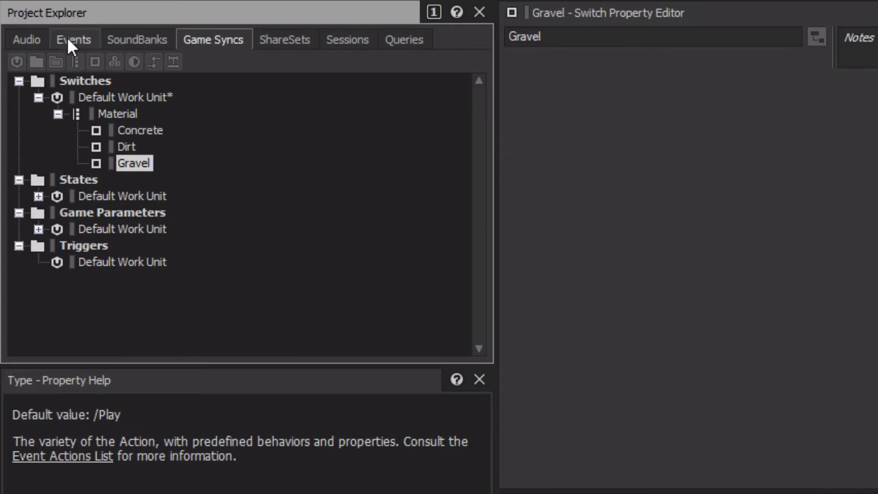
Parent Concrete and Gravel under a new switch container renamed Footsteps
click(26, 39)
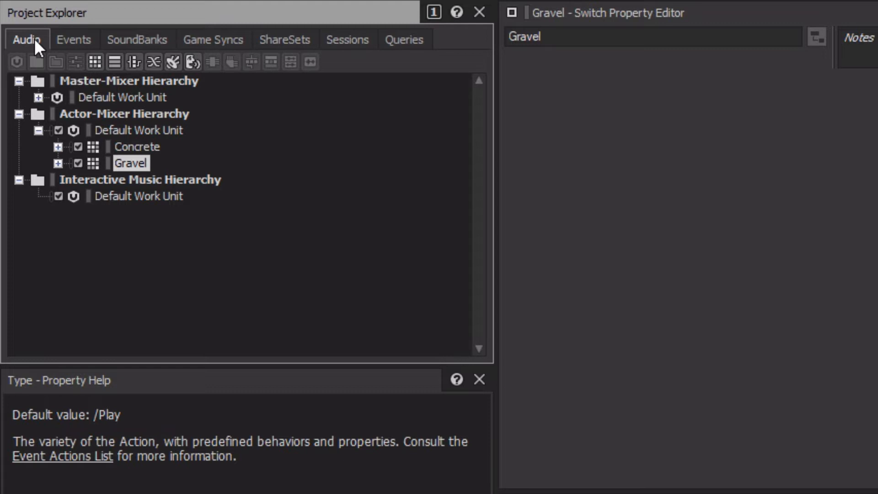
click(137, 147)
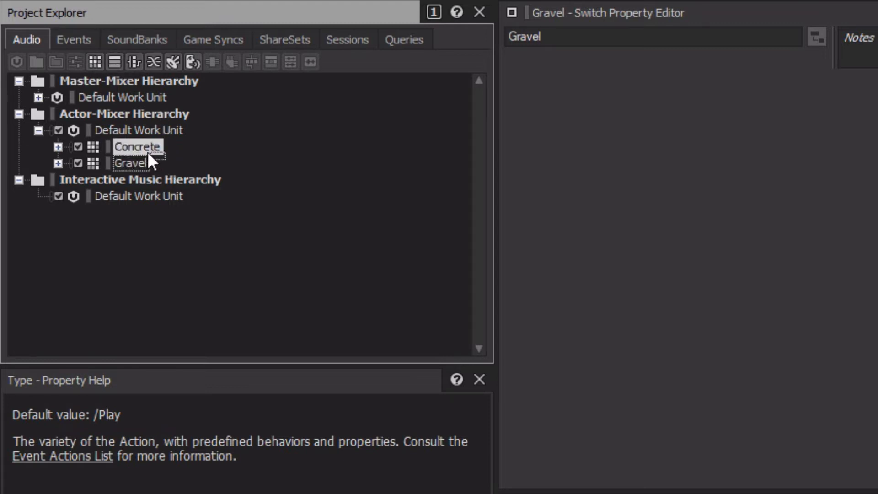
right_click(131, 163)
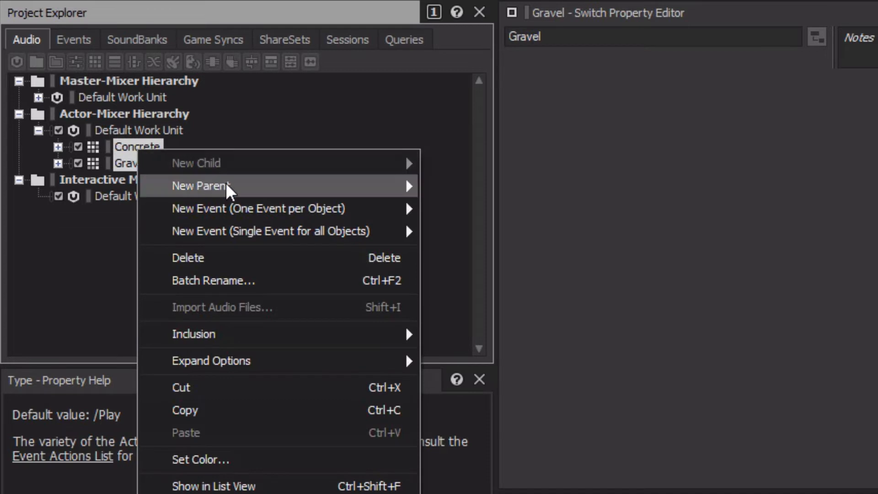
mouse_move(201, 186)
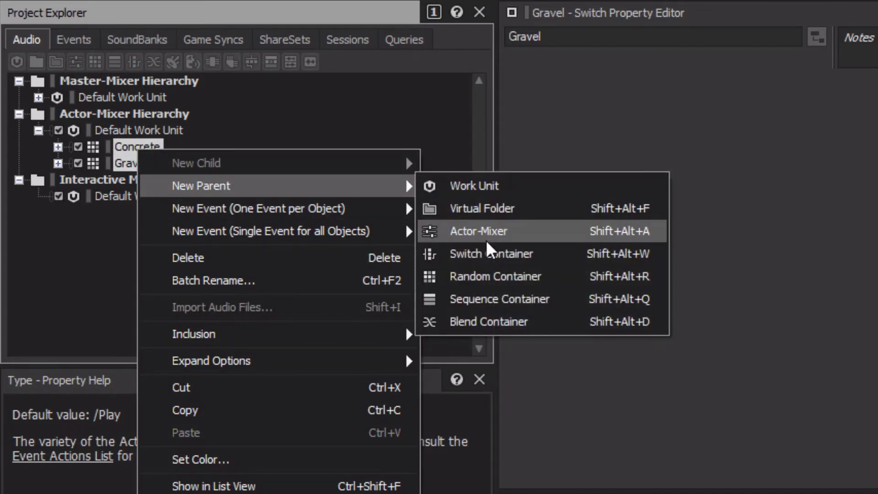
mouse_move(492, 253)
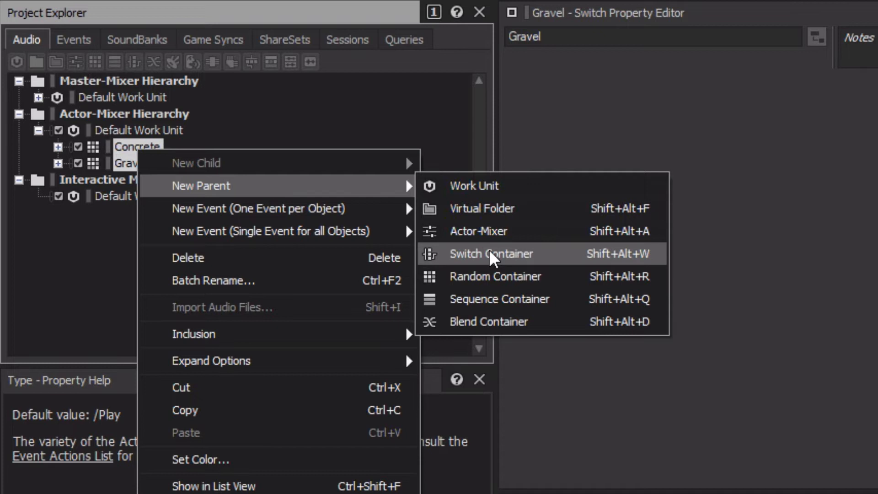
click(491, 253)
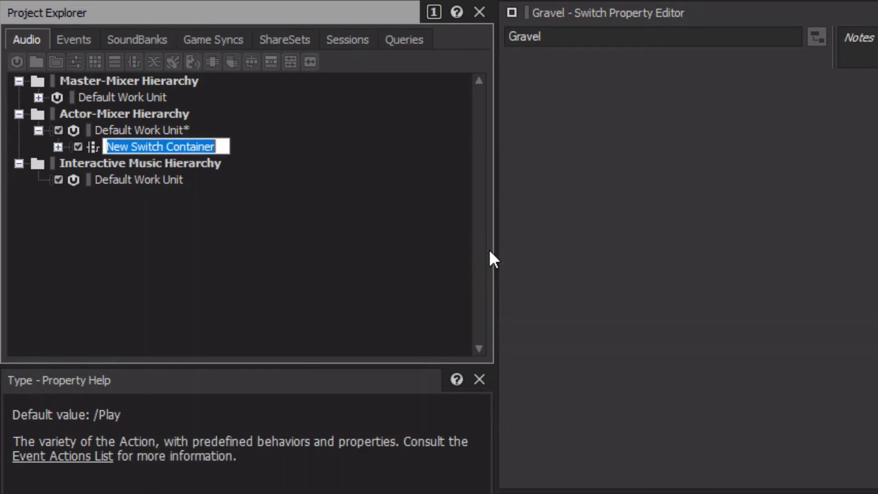
text(F)
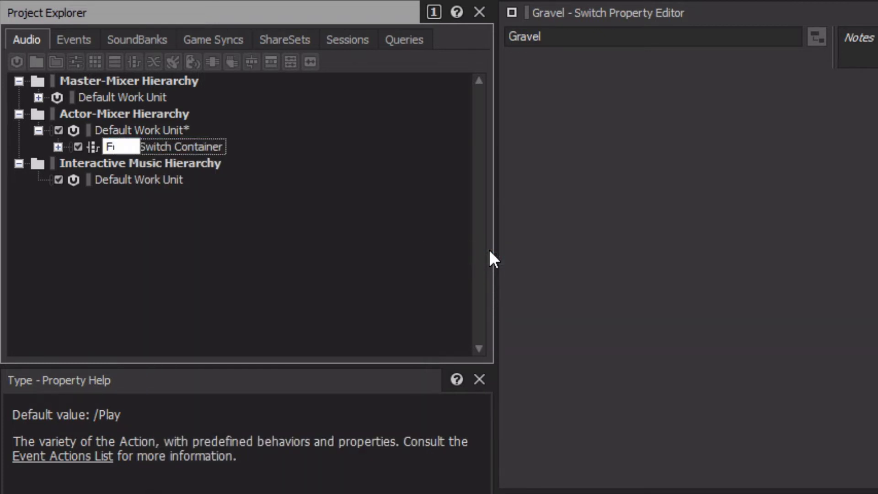
text(Footsteps)
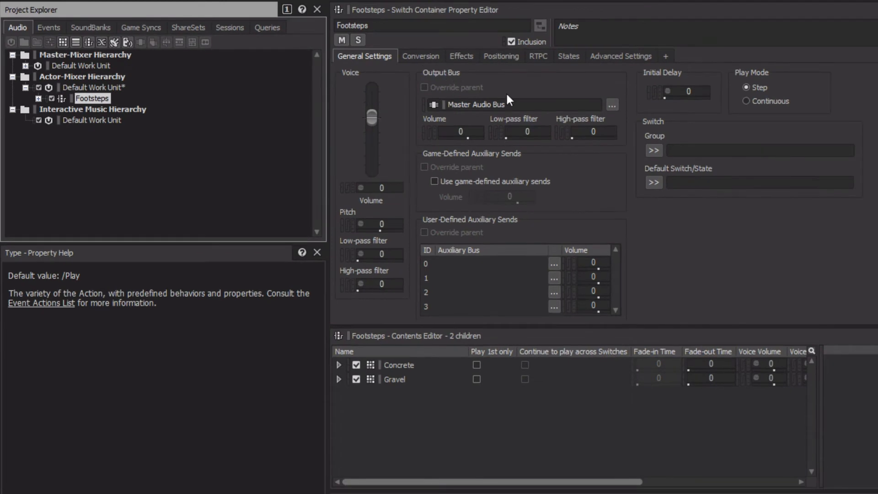
mouse_move(680, 153)
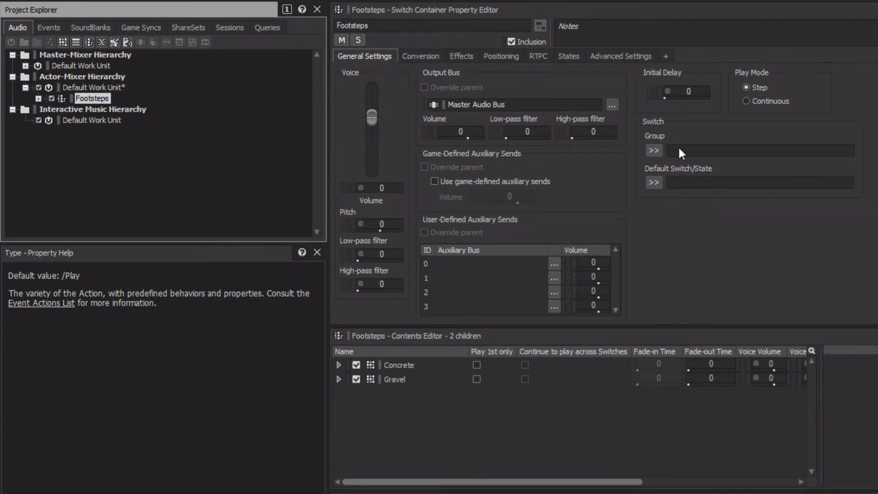
Set Material as the switch group driving the Footsteps switch container
click(653, 150)
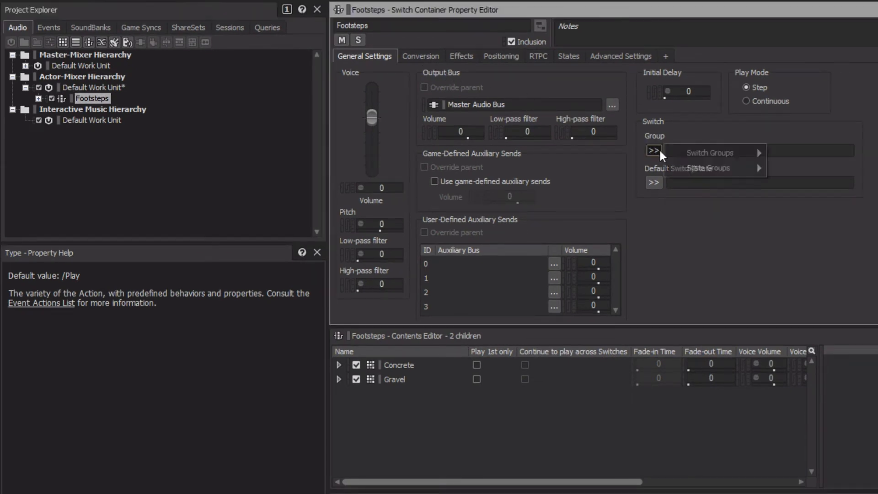
mouse_move(709, 153)
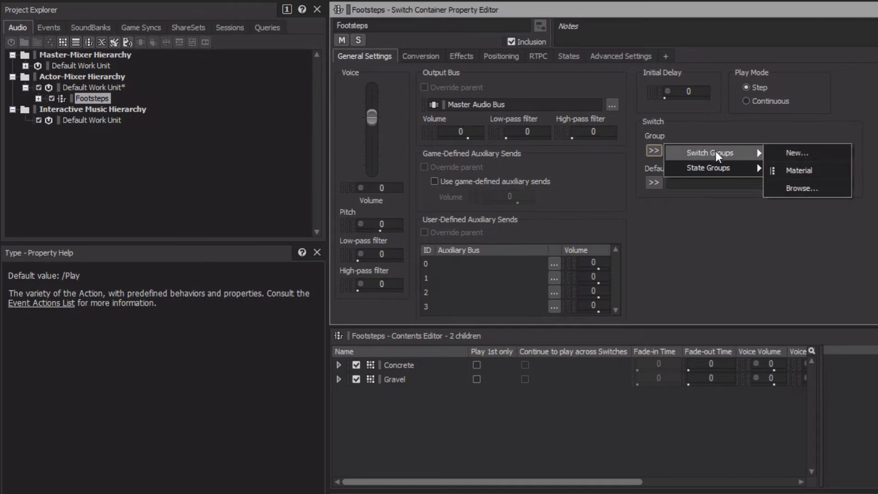
mouse_move(798, 170)
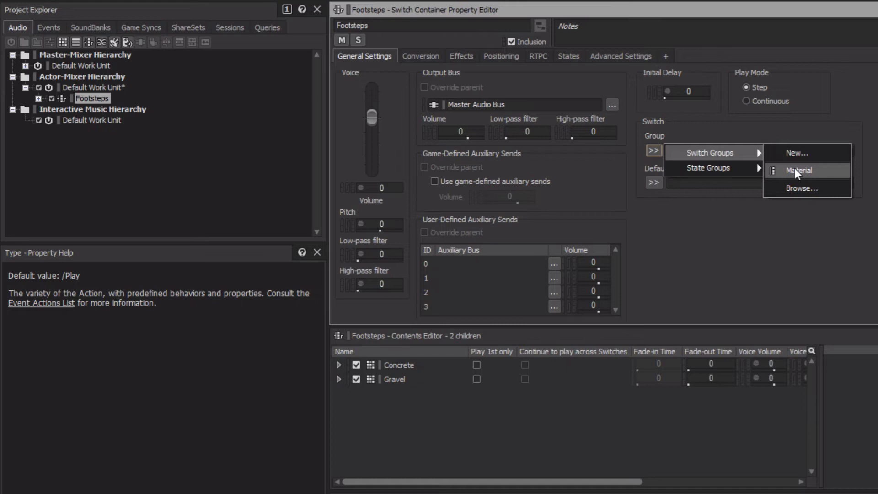
click(799, 170)
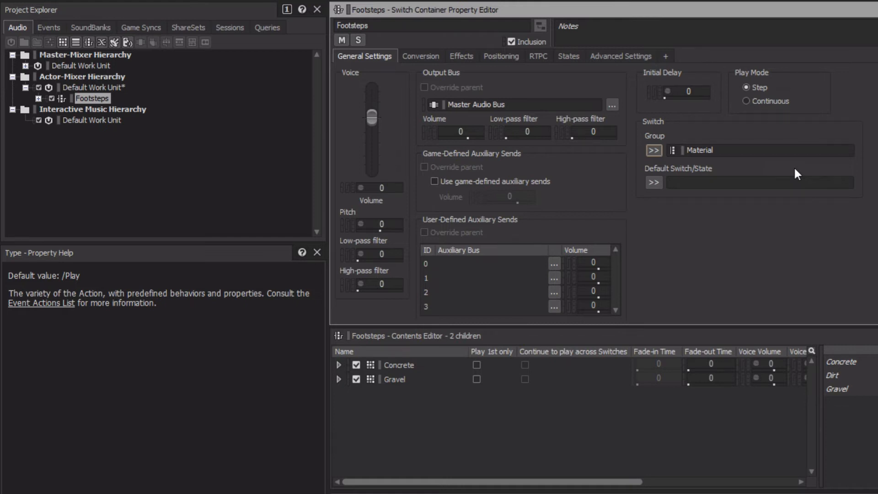
mouse_move(787, 189)
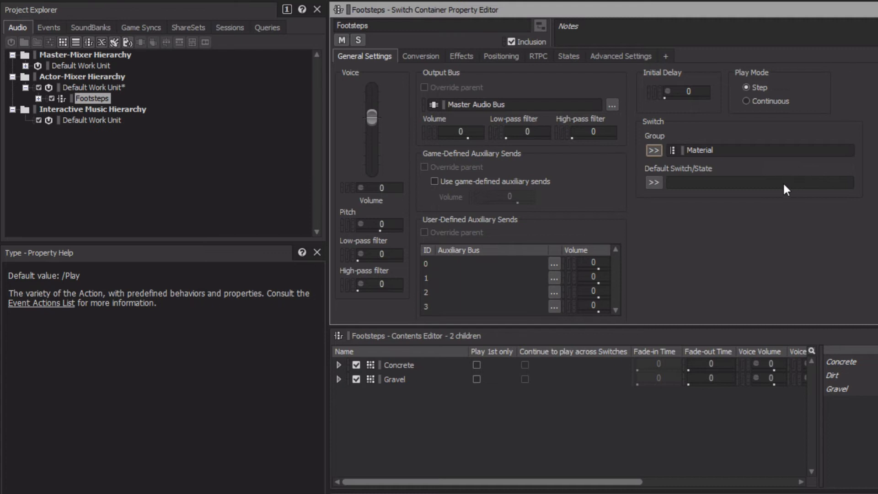
Choose Concrete as the default switch of the Footsteps container
click(653, 183)
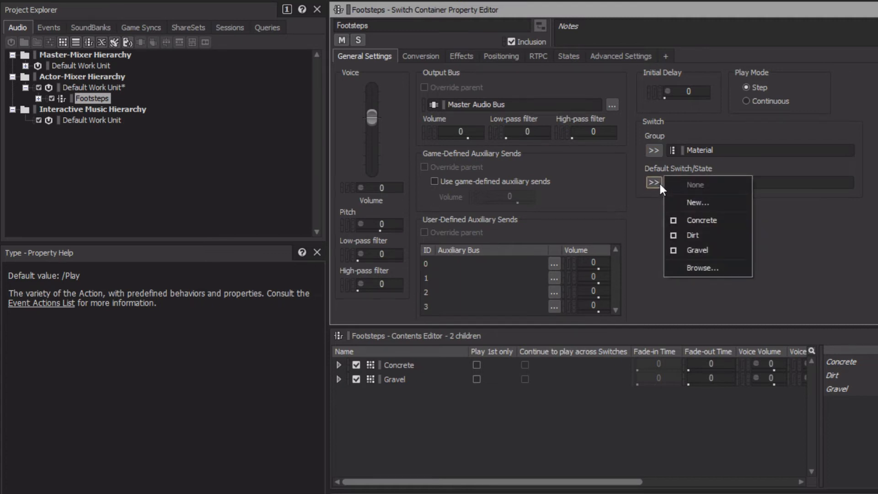
click(702, 219)
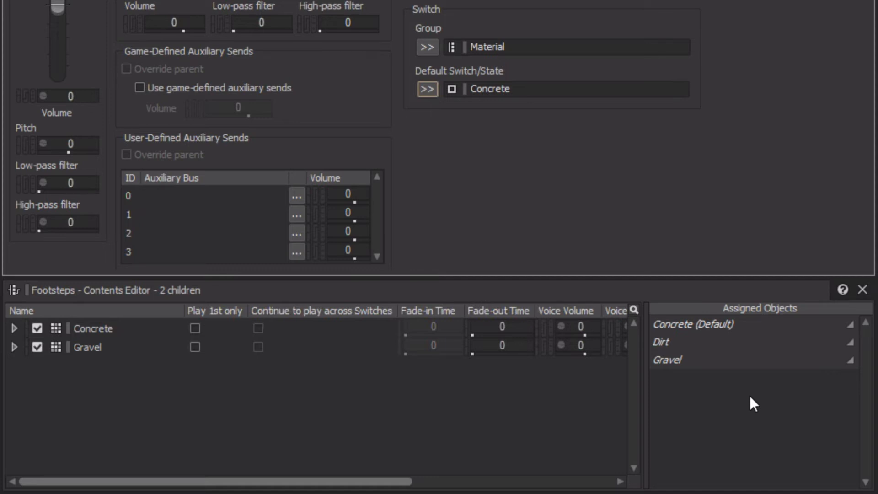
mouse_move(108, 342)
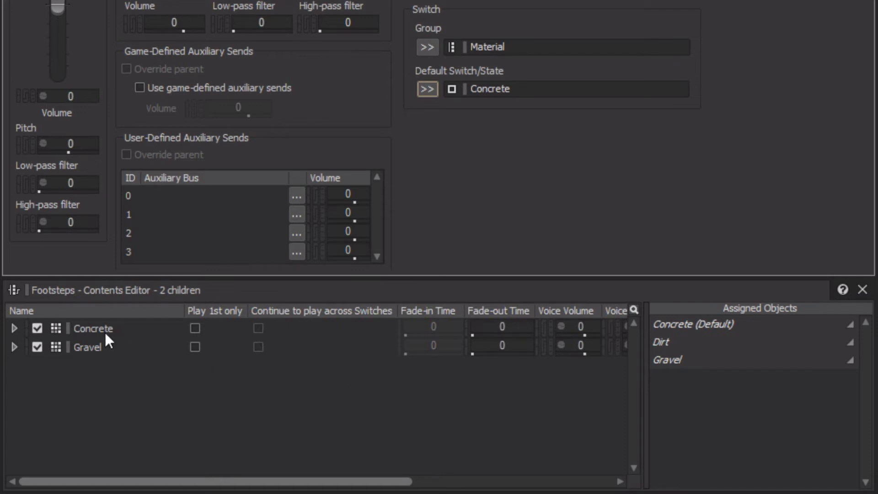
Assign the Concrete sound to Concrete and the Gravel sound to the Dirt and Gravel switches
click(92, 328)
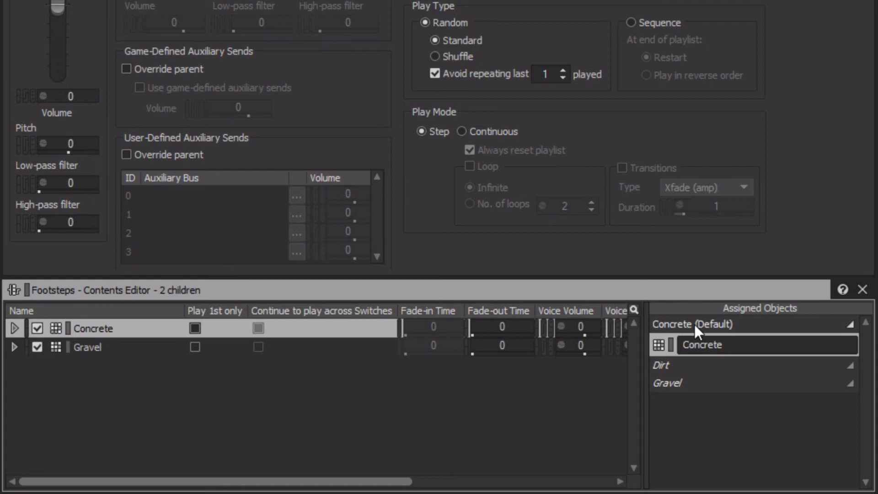
mouse_move(252, 392)
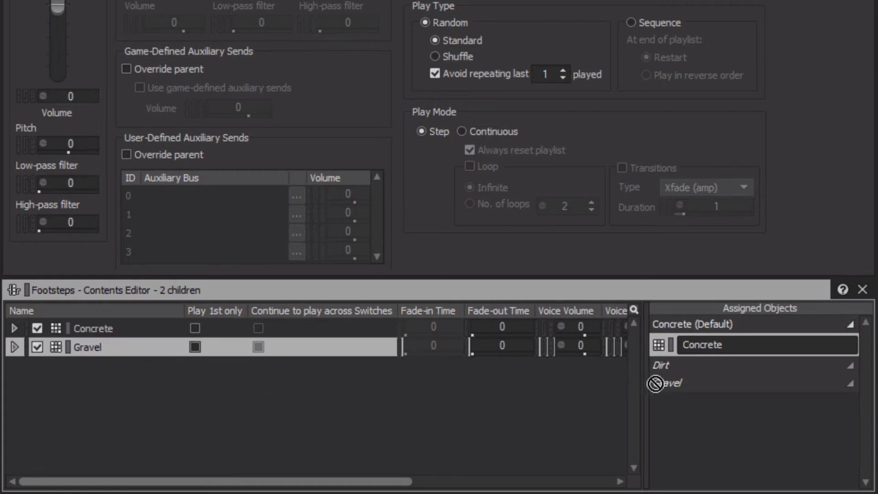
click(665, 383)
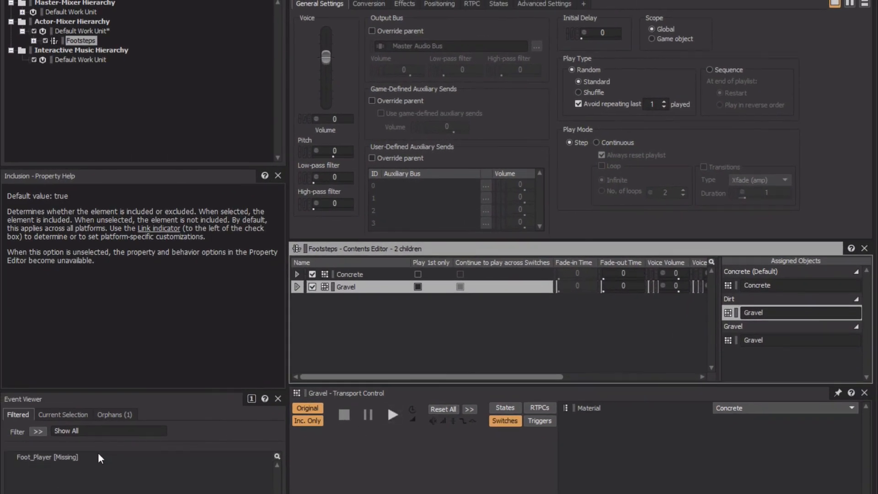
Load the missing Foot_Player event in the Event Editor to target Footsteps
click(47, 457)
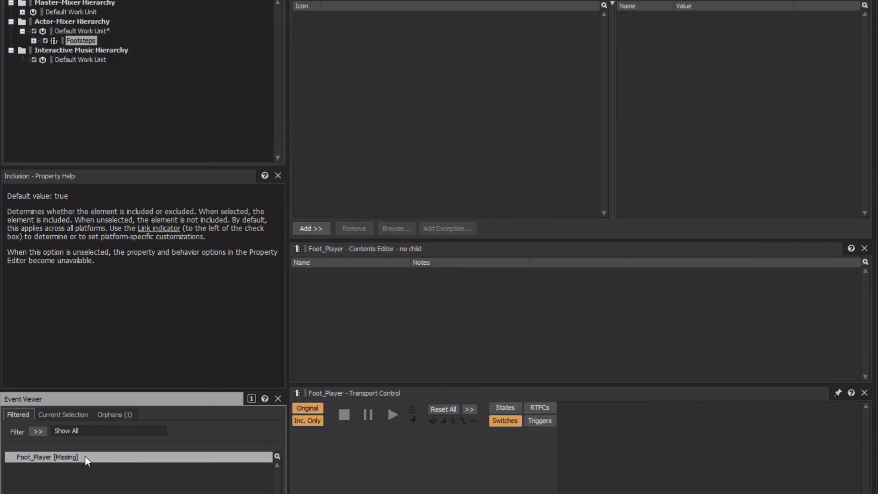
mouse_move(92, 383)
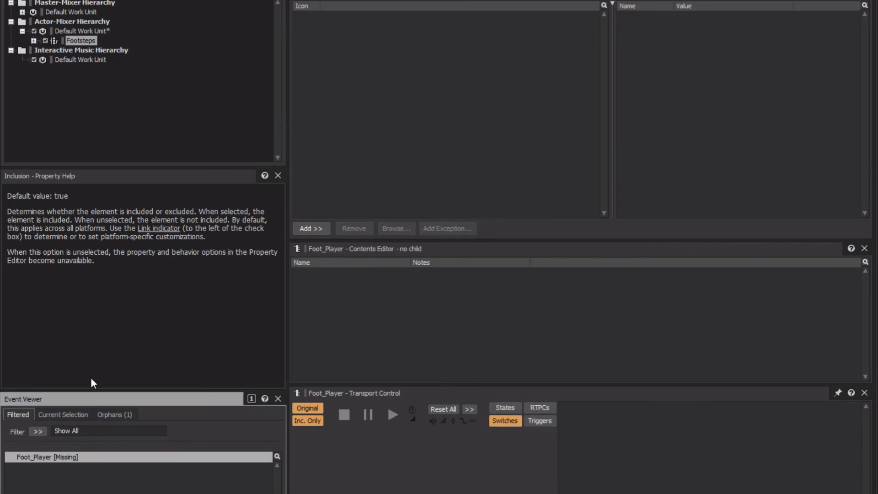
click(80, 40)
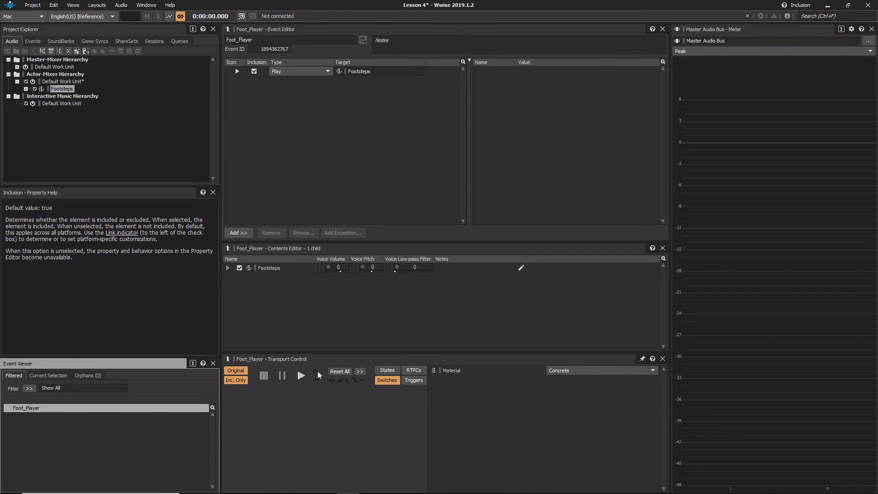
mouse_move(301, 375)
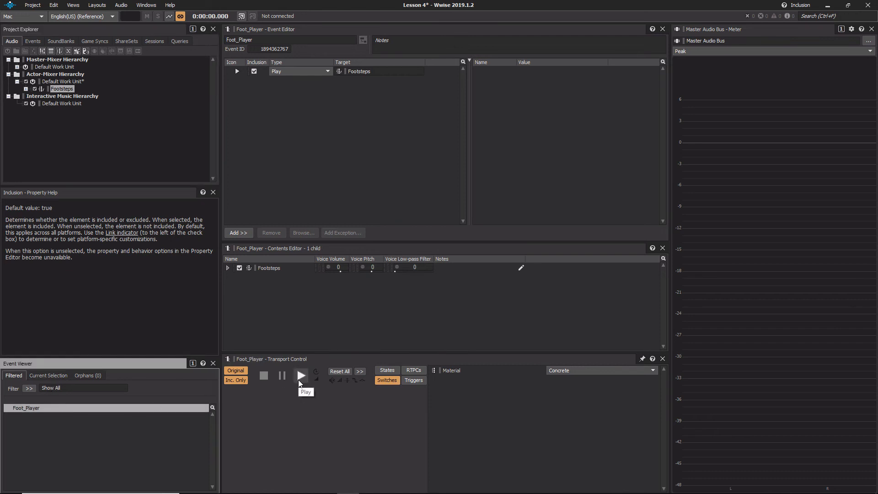
Play the Foot_Player event in Transport Control with the Concrete material
click(301, 375)
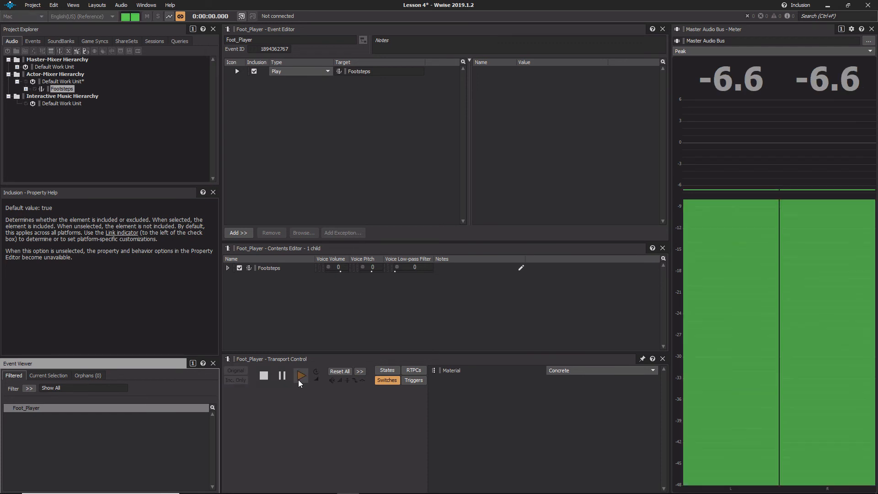
click(301, 375)
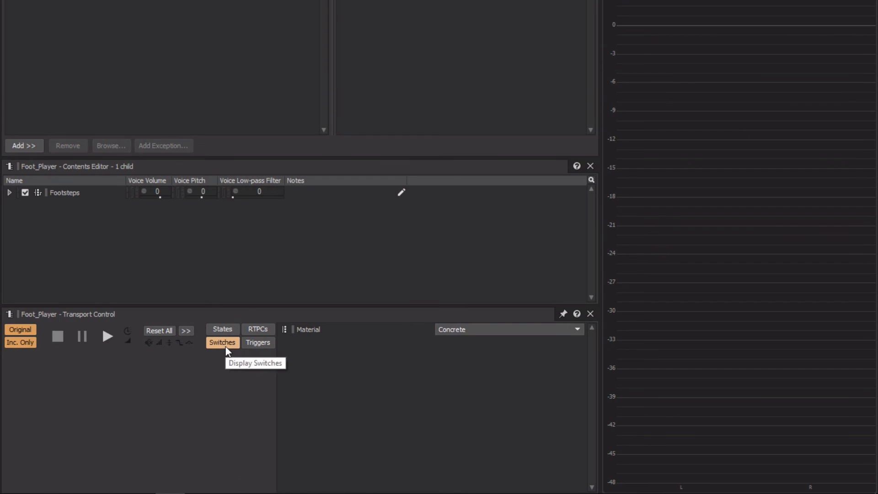
mouse_move(223, 353)
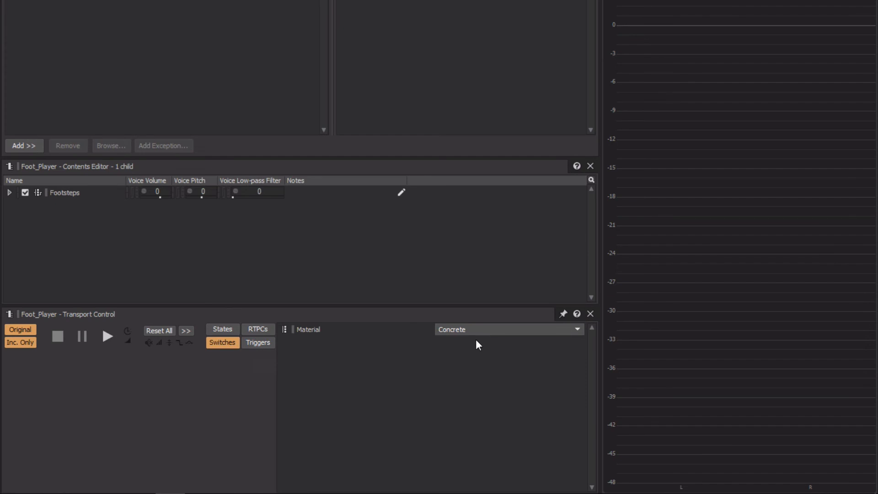
mouse_move(478, 348)
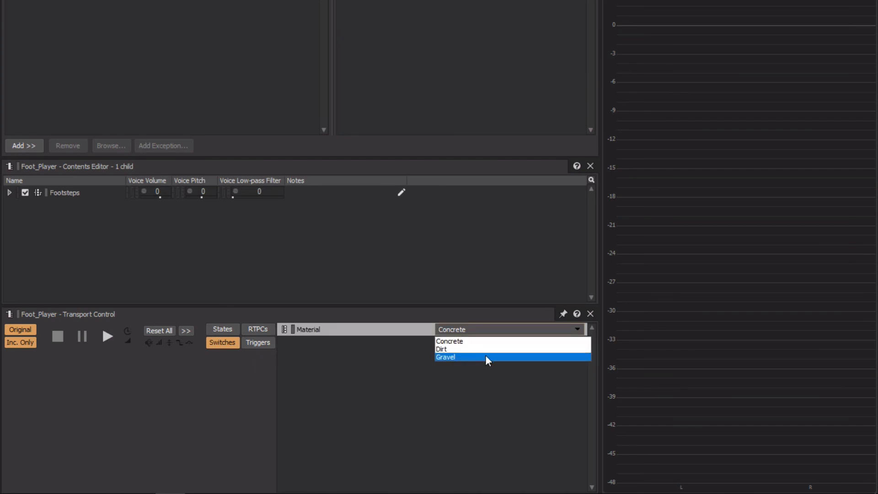
Switch the transport's Material to Gravel and reopen the material list
click(445, 358)
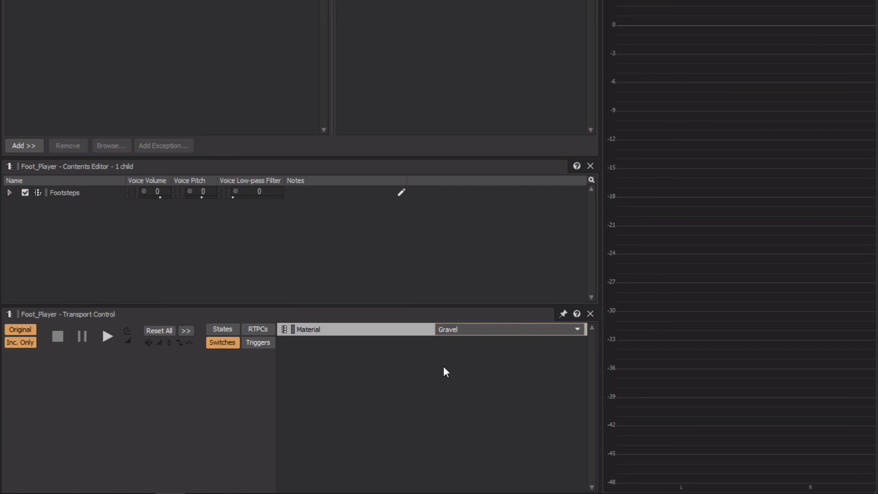
click(107, 336)
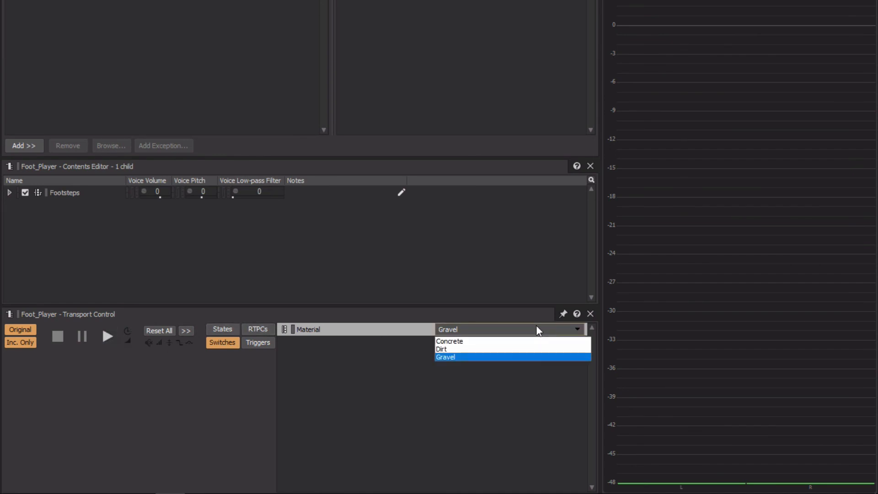
Switch Material to Dirt and play the Foot_Player footsteps three times to audition them
click(442, 349)
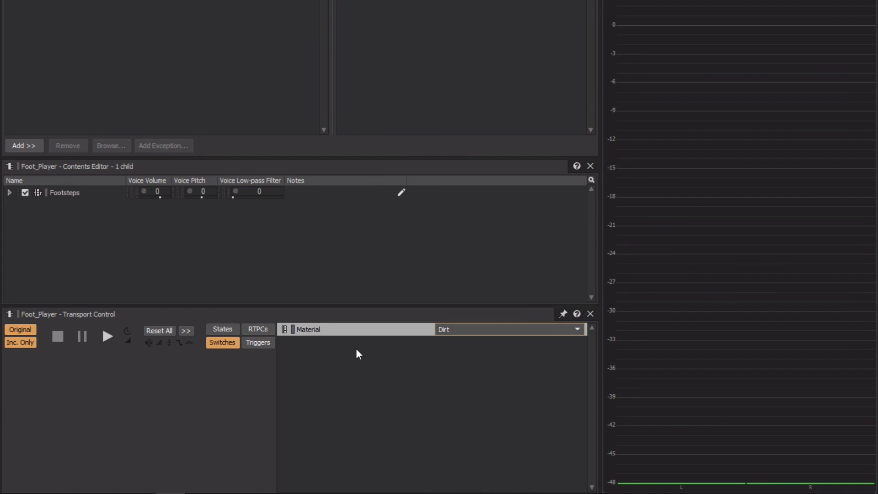
click(108, 335)
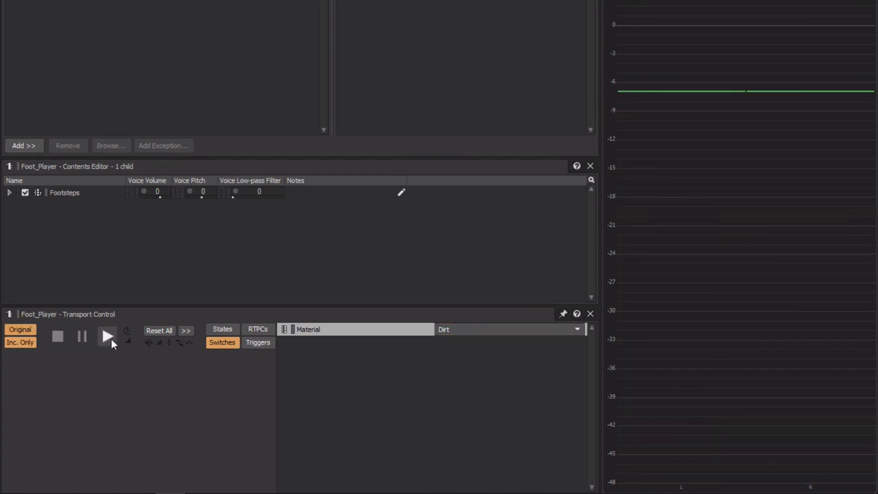
click(107, 336)
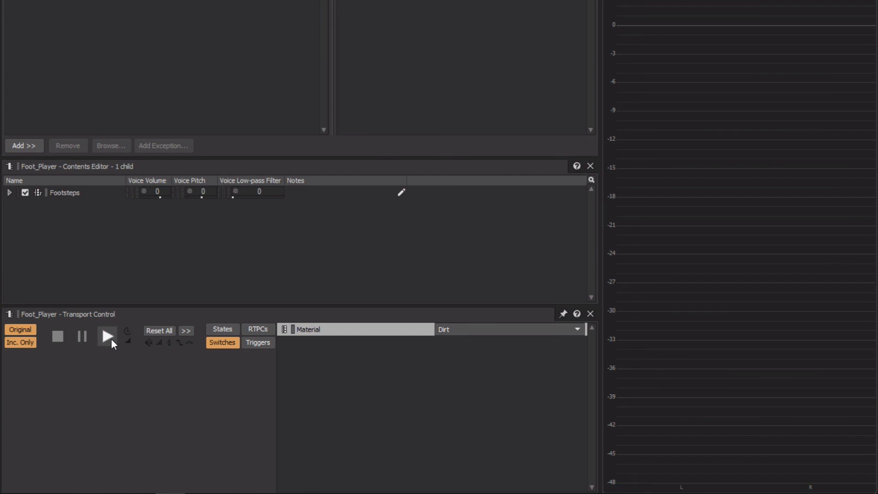
click(107, 335)
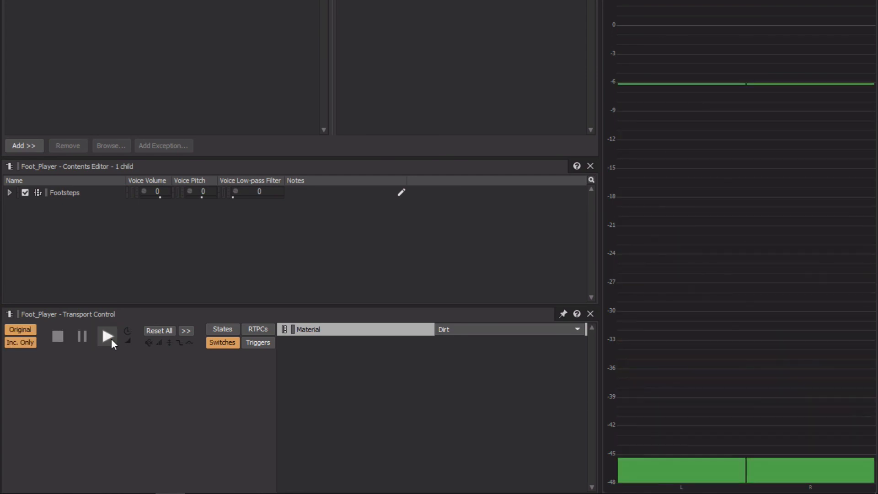